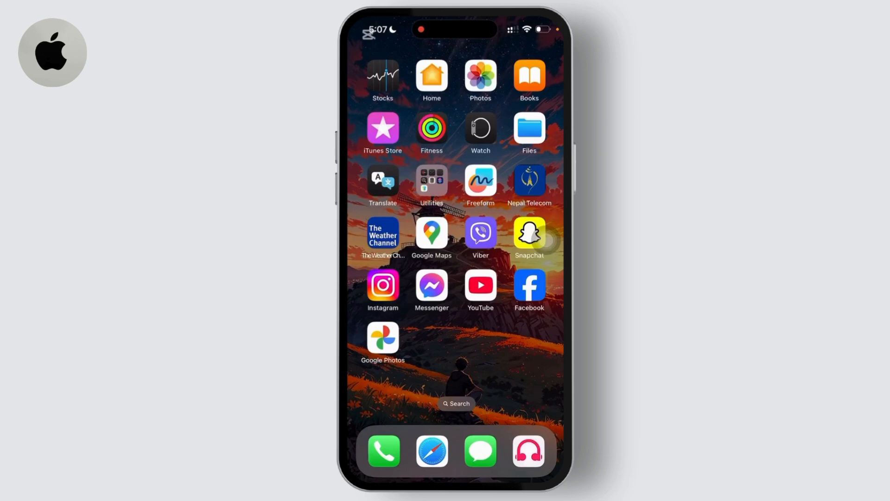
# Launch Settings from the second Home Screen page
pyautogui.hscroll(-3)
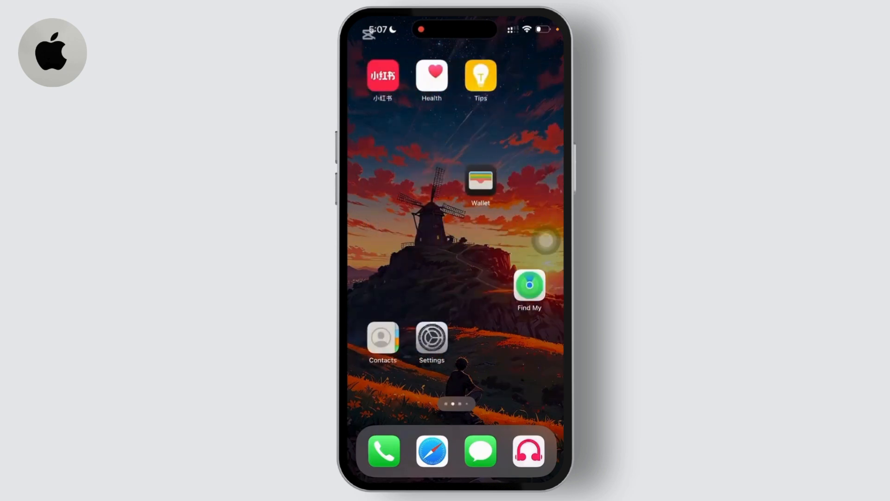
pyautogui.click(431, 339)
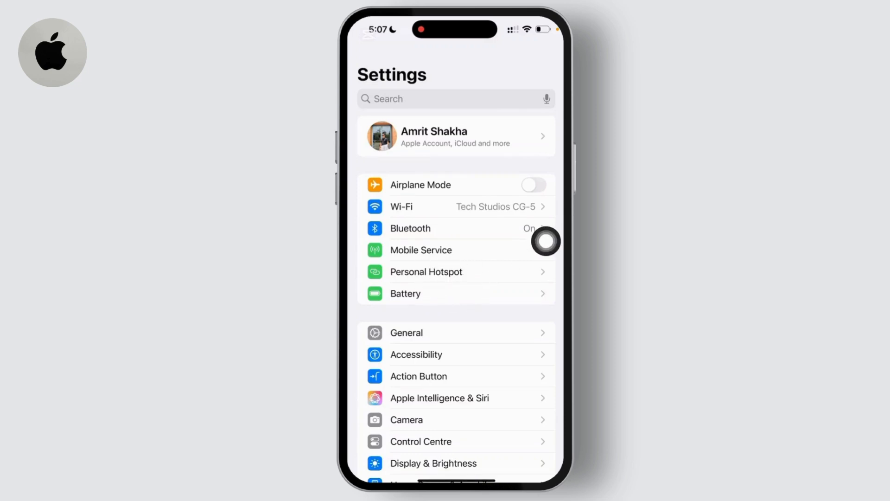
# Turn off Allow Others to Join under Personal Hotspot and go back to the main list
pyautogui.click(425, 271)
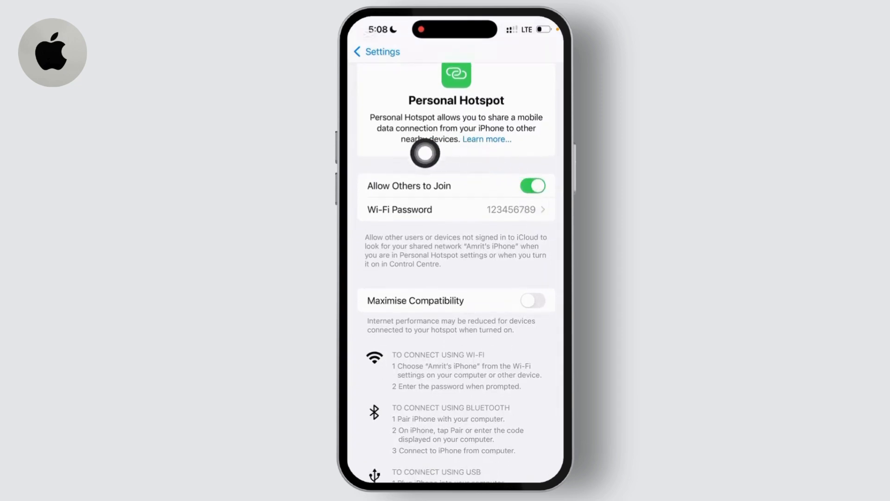
pyautogui.click(531, 186)
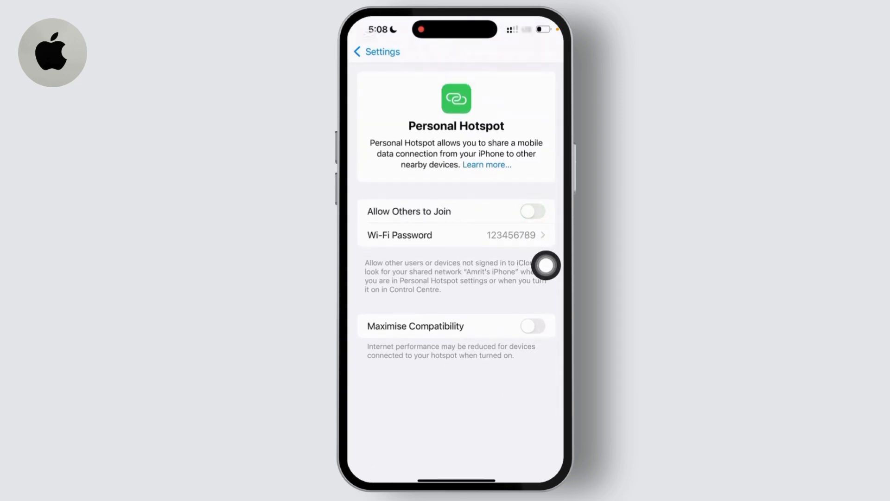
pyautogui.click(376, 52)
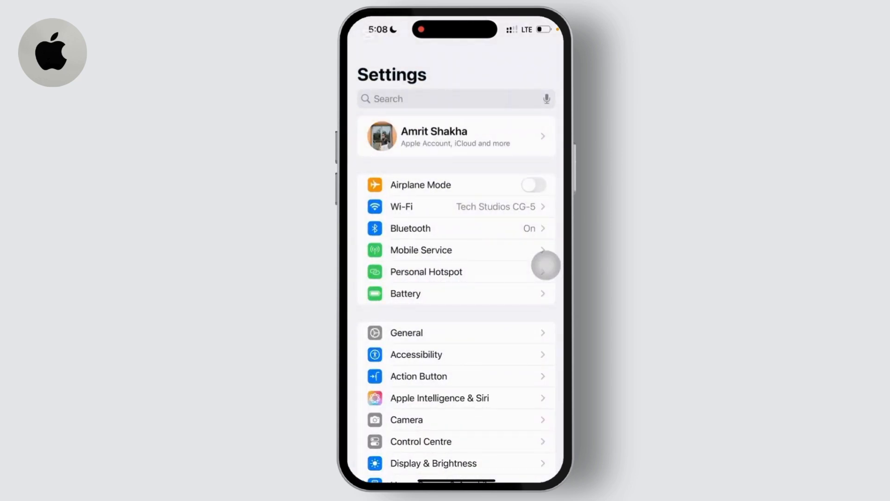
pyautogui.click(406, 332)
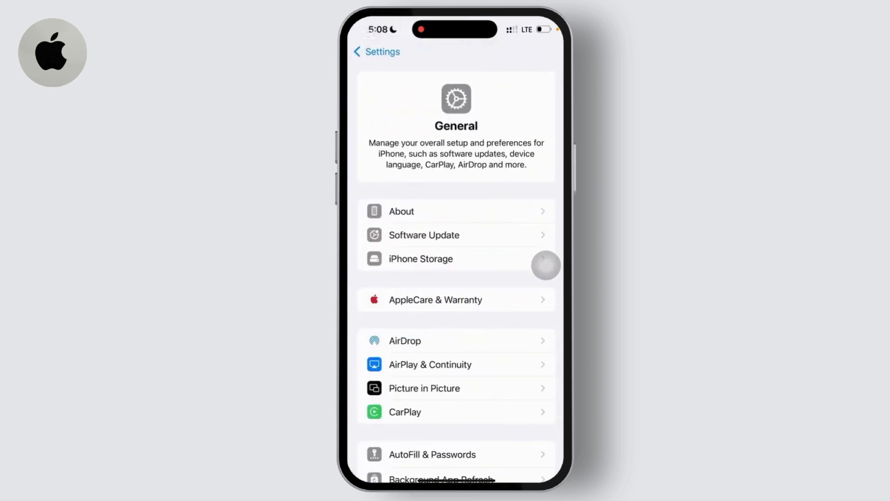
pyautogui.click(545, 264)
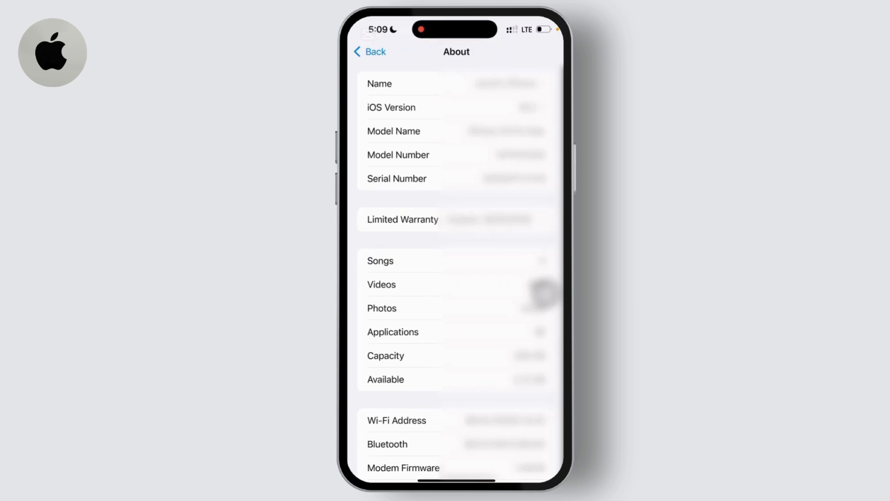
pyautogui.click(370, 52)
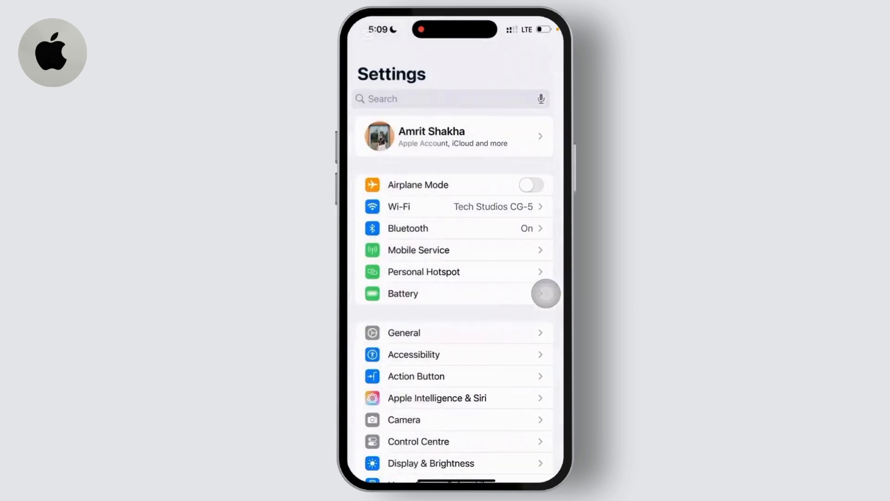